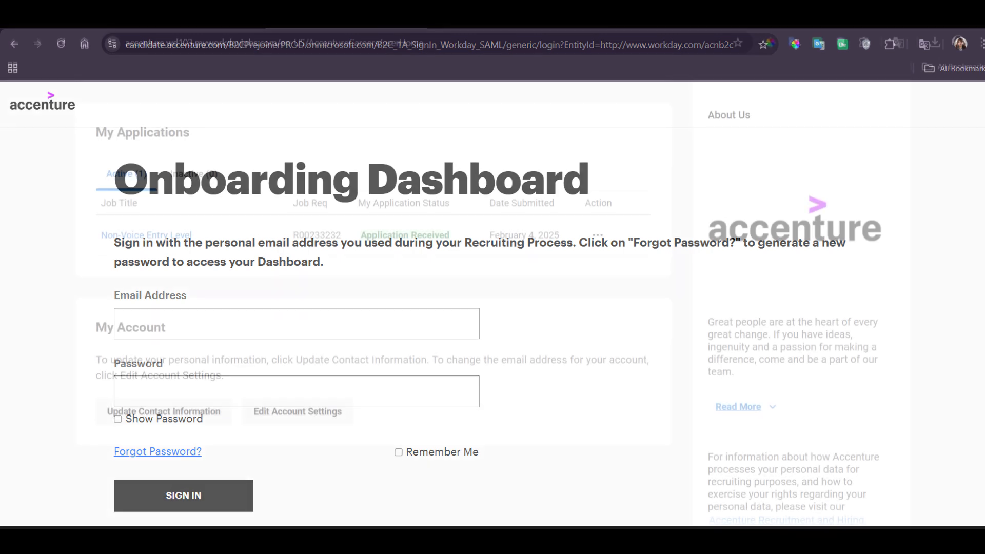
Sign in to the Onboarding Dashboard with email and password.
left_click(183, 496)
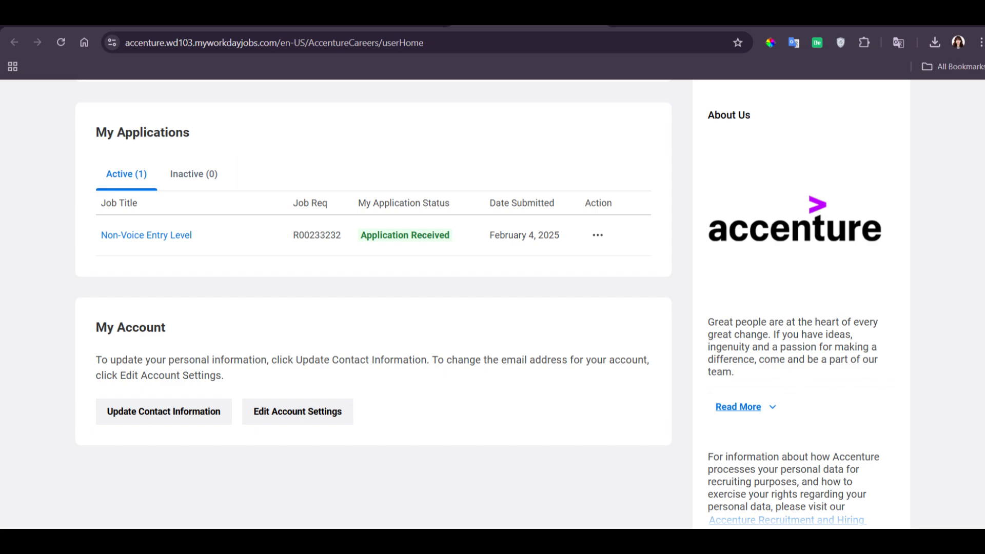
Follow the Accenture Recruitment and Hiring privacy link to the Accenture careers site.
left_click(297, 412)
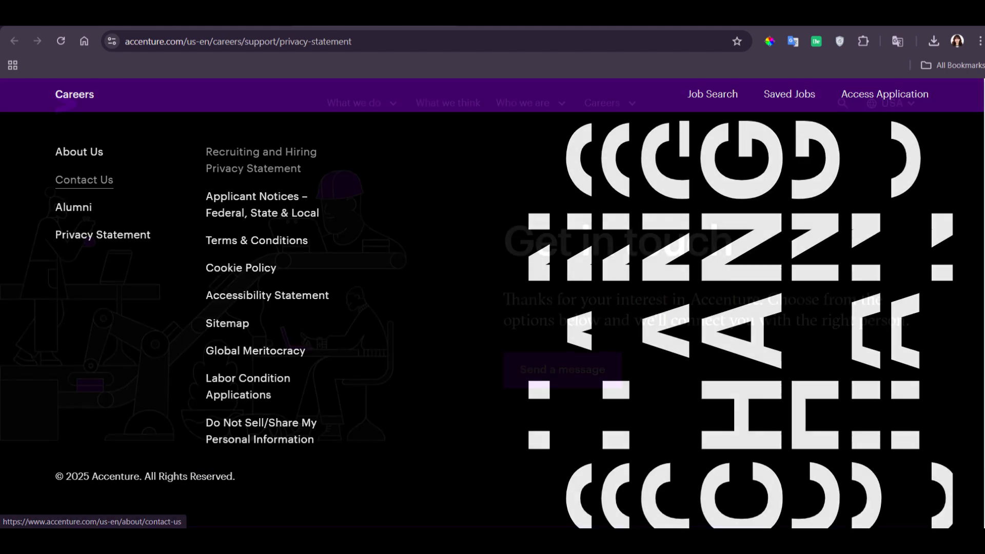
Open Contact Us, choose Send a message, and scroll down to the inquiry form.
left_click(84, 180)
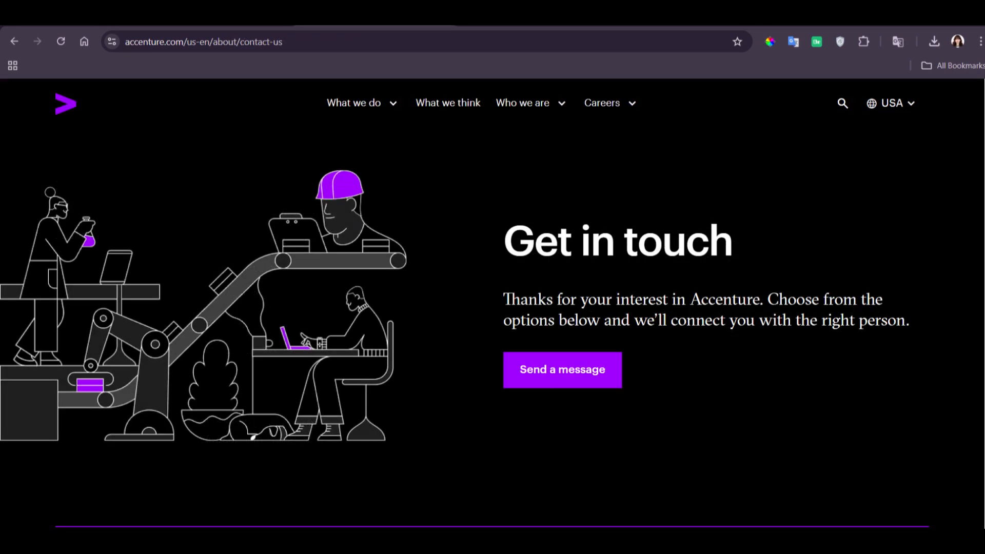
left_click(562, 369)
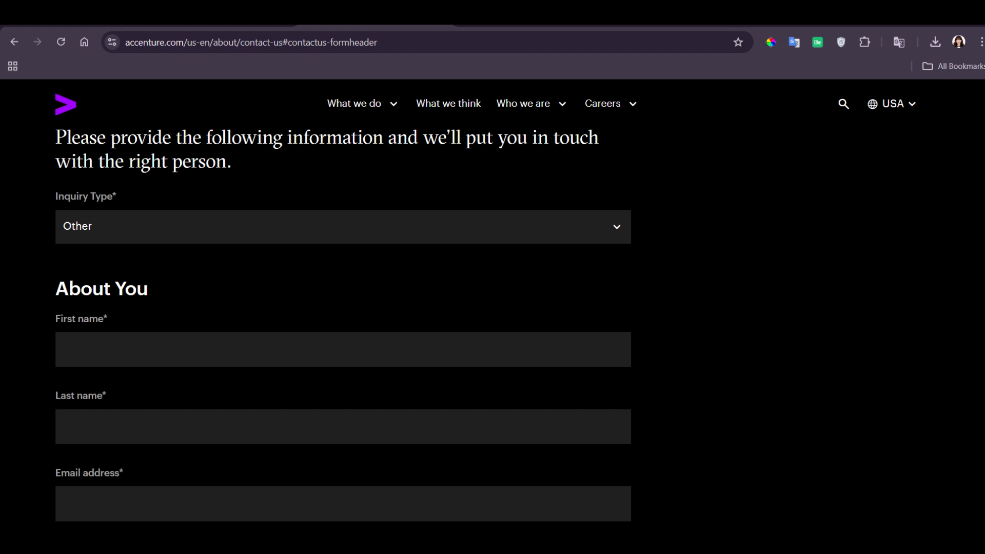
scroll("down", 3)
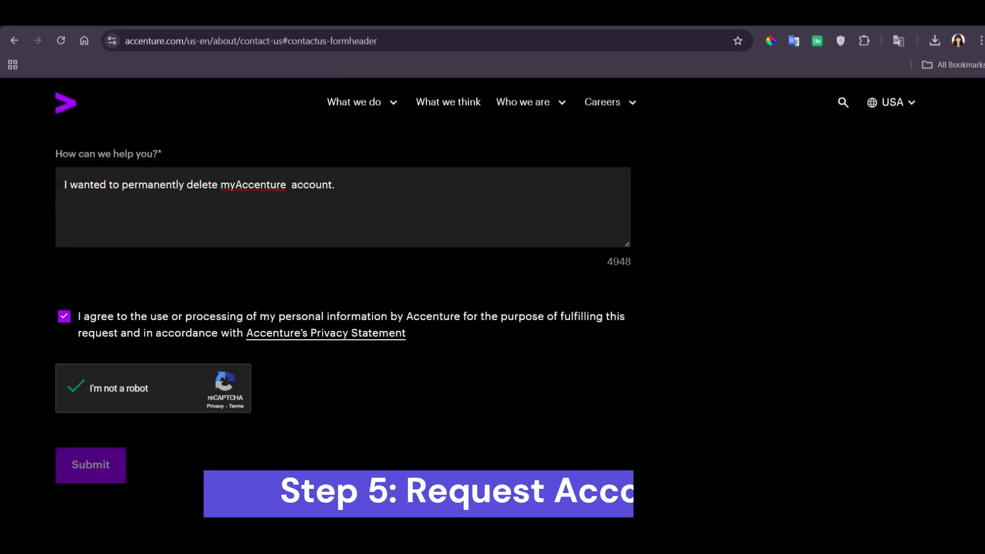